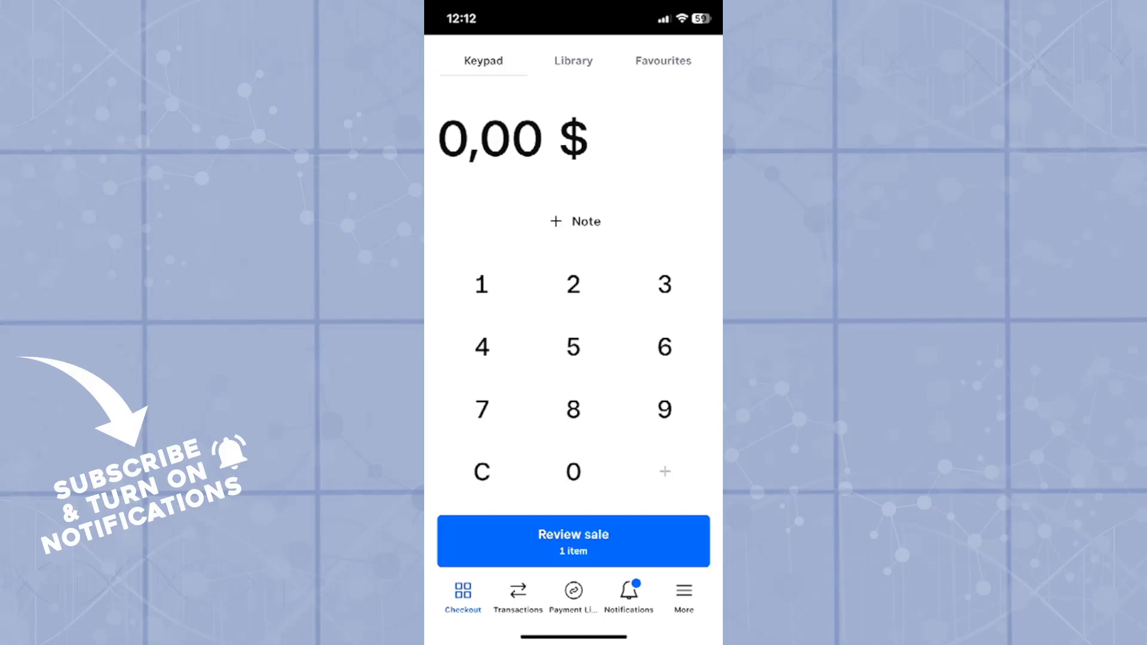
Switch the Checkout screen from the keypad to the item Library.
{"action": "left_click", "coordinate": [573, 60]}
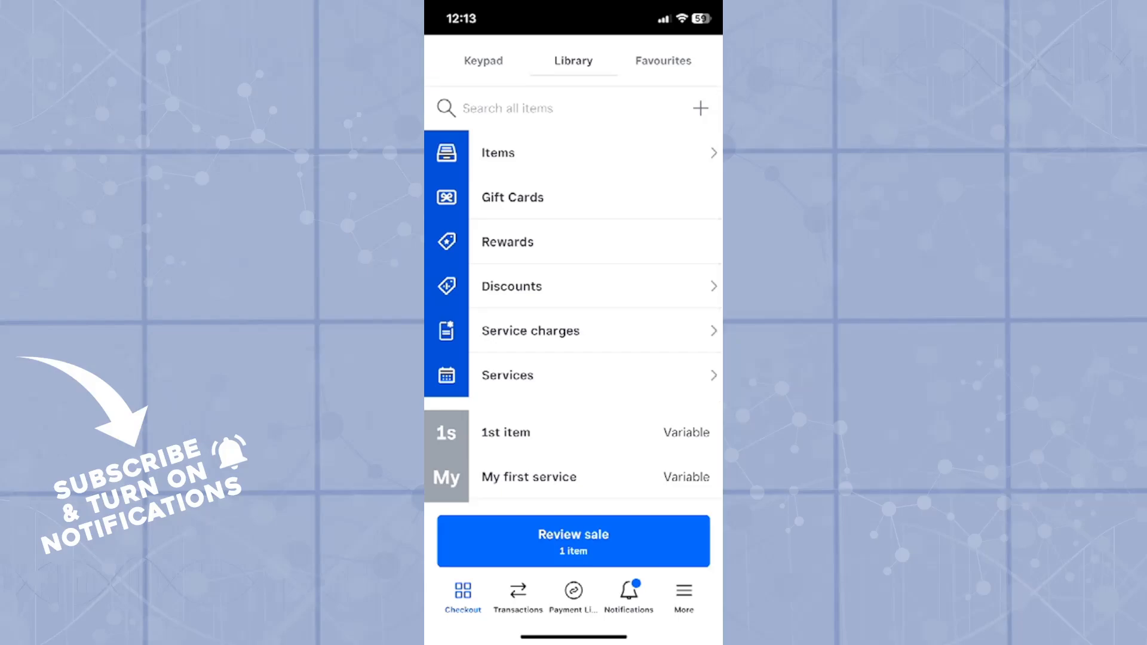
Start a new service in the Services section and name it 'Service'.
{"action": "left_click", "coordinate": [594, 375]}
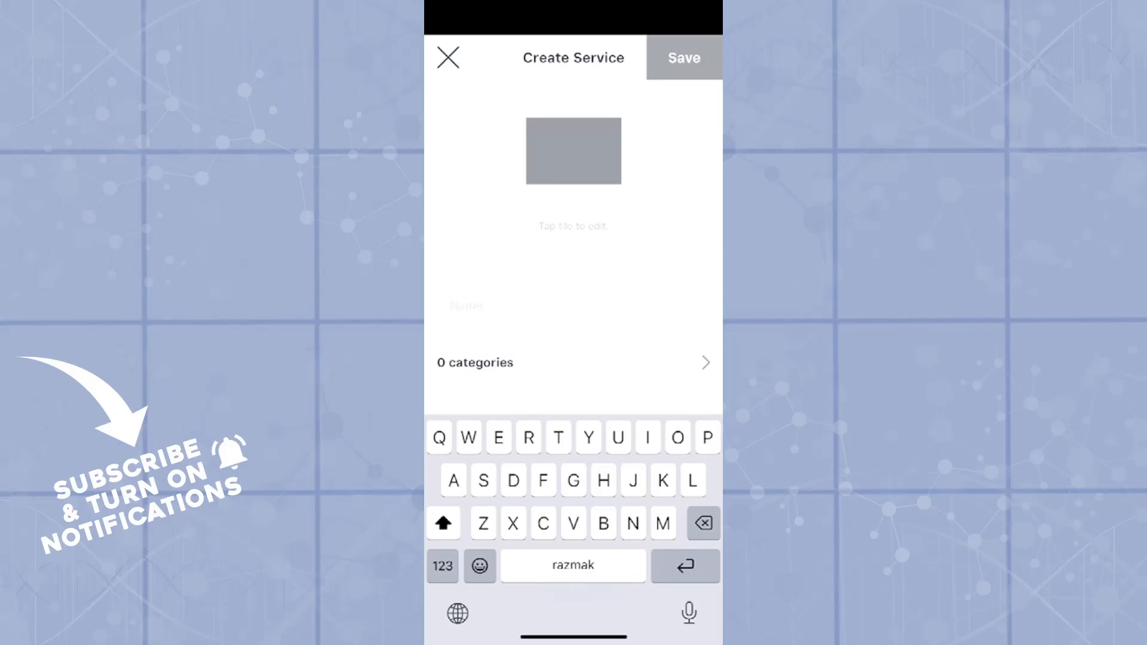
{"action": "type", "text": "Serbic"}
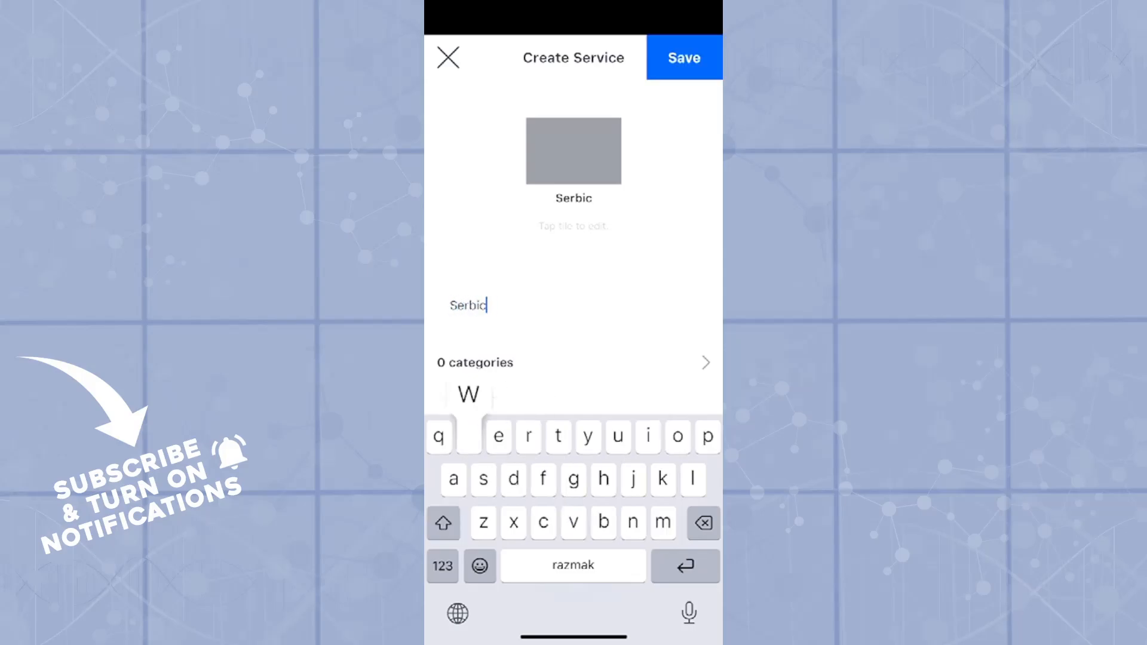
{"action": "type", "text": "Service"}
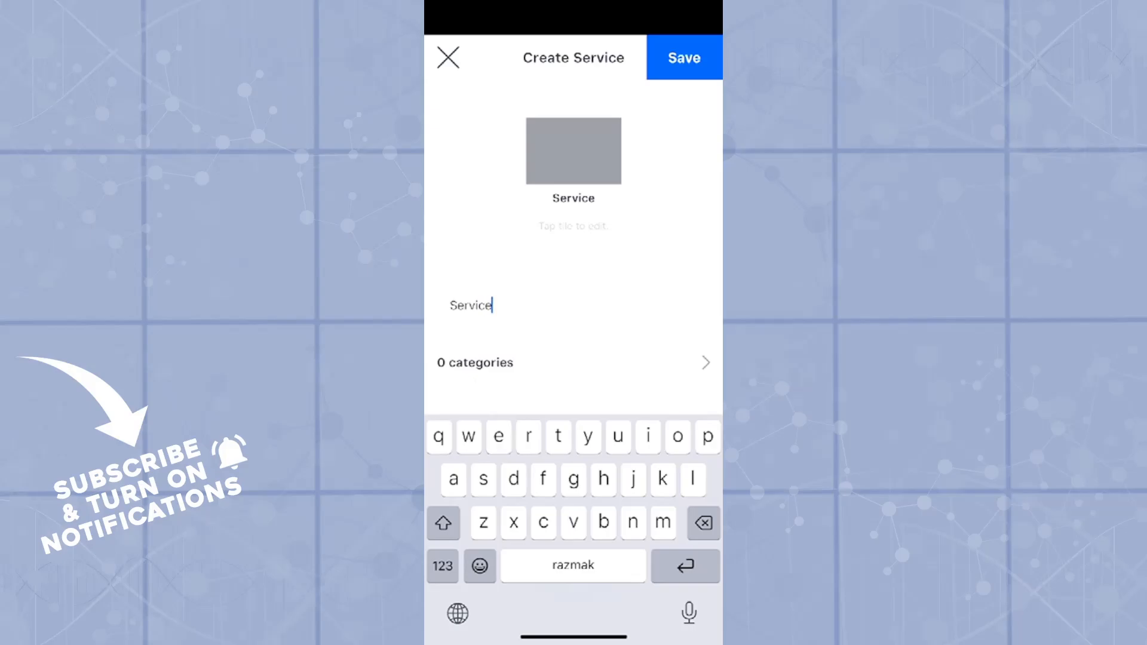
Leave categories unassigned and price the service at 20,00 $.
{"action": "left_click", "coordinate": [573, 362]}
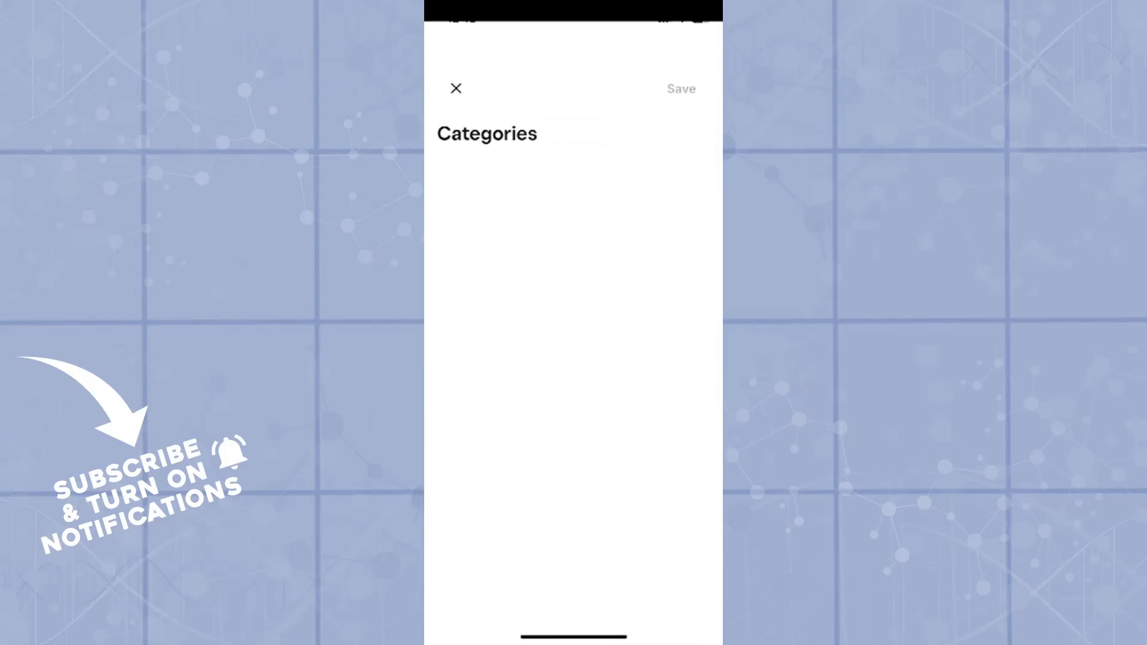
{"action": "left_click", "coordinate": [455, 88]}
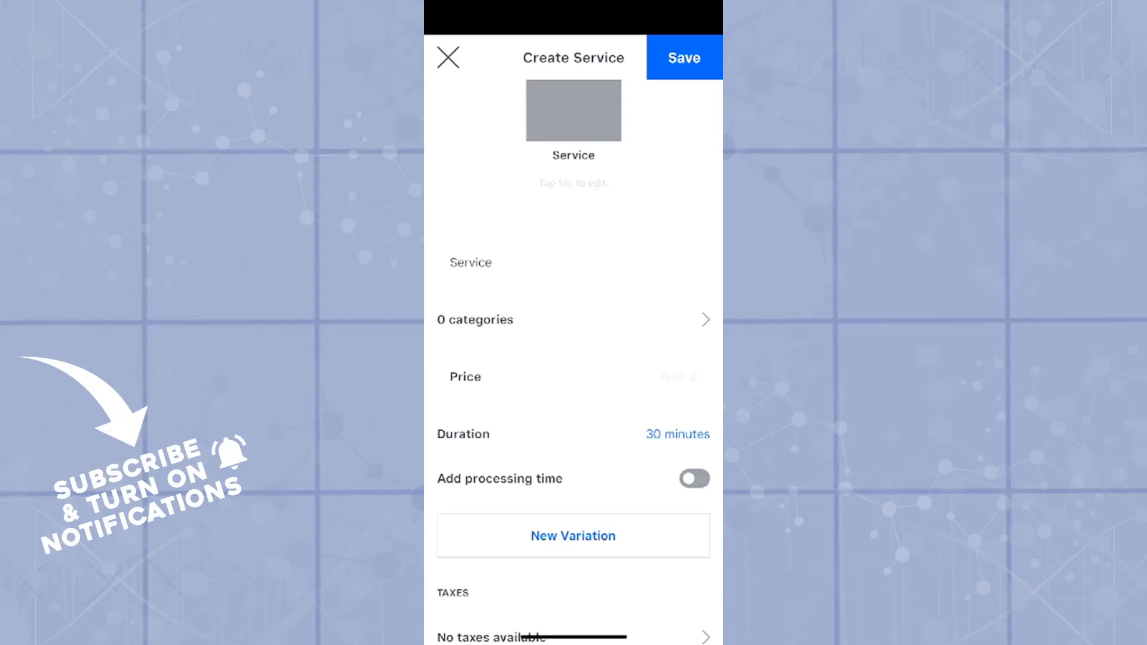
{"action": "left_click", "coordinate": [673, 376]}
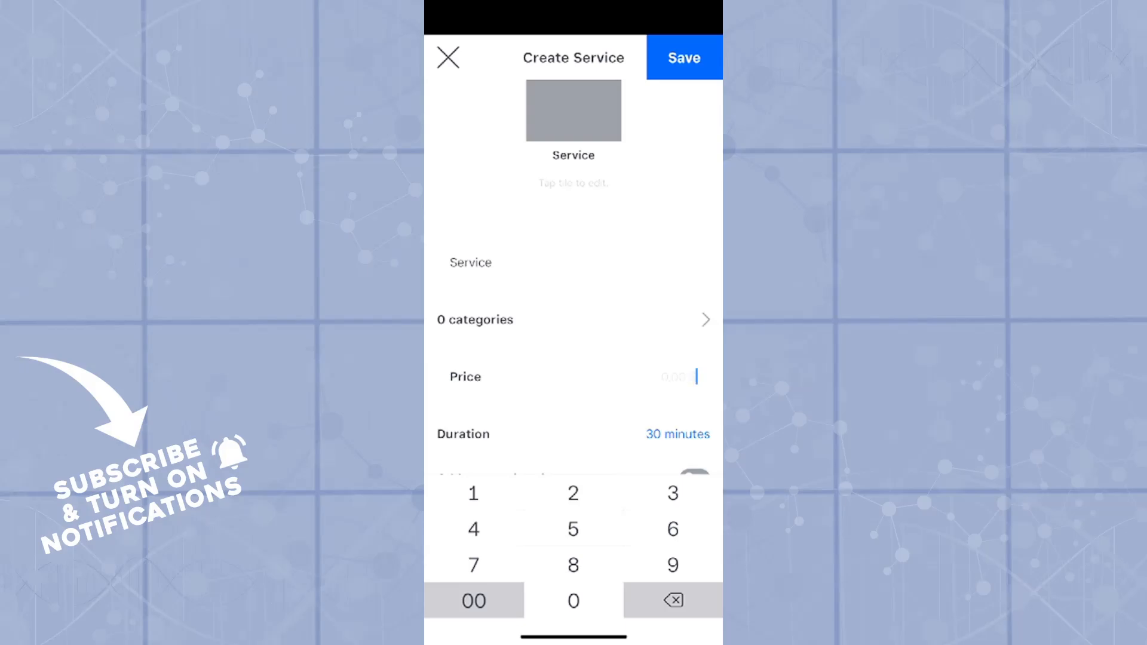
{"action": "left_click", "coordinate": [572, 492]}
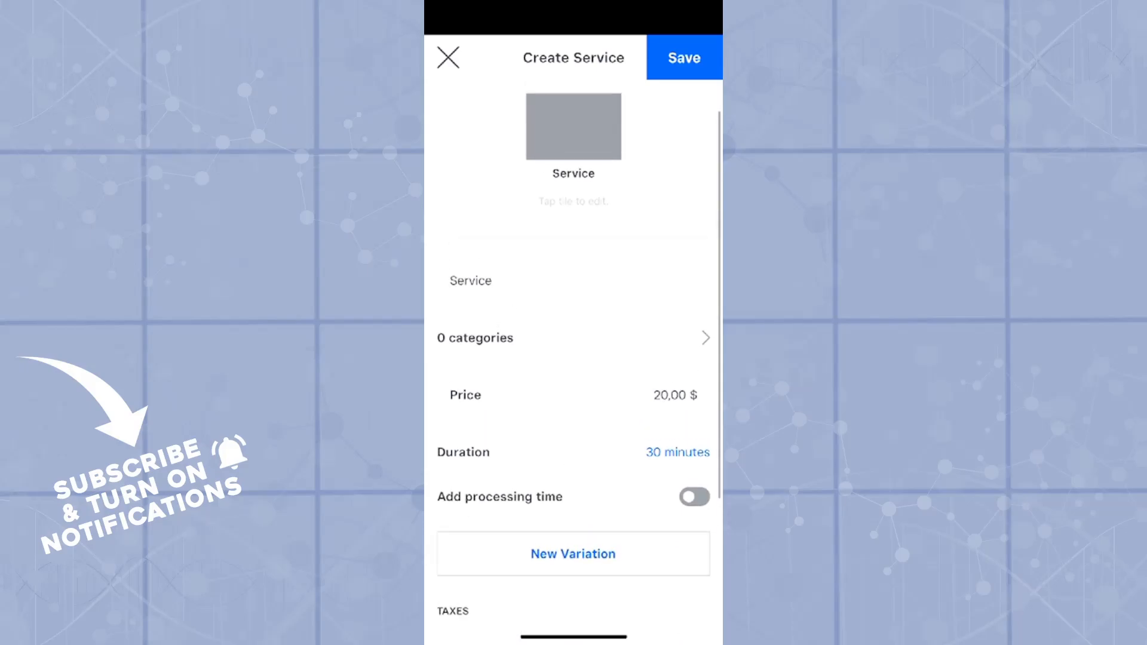
{"action": "left_click", "coordinate": [677, 452]}
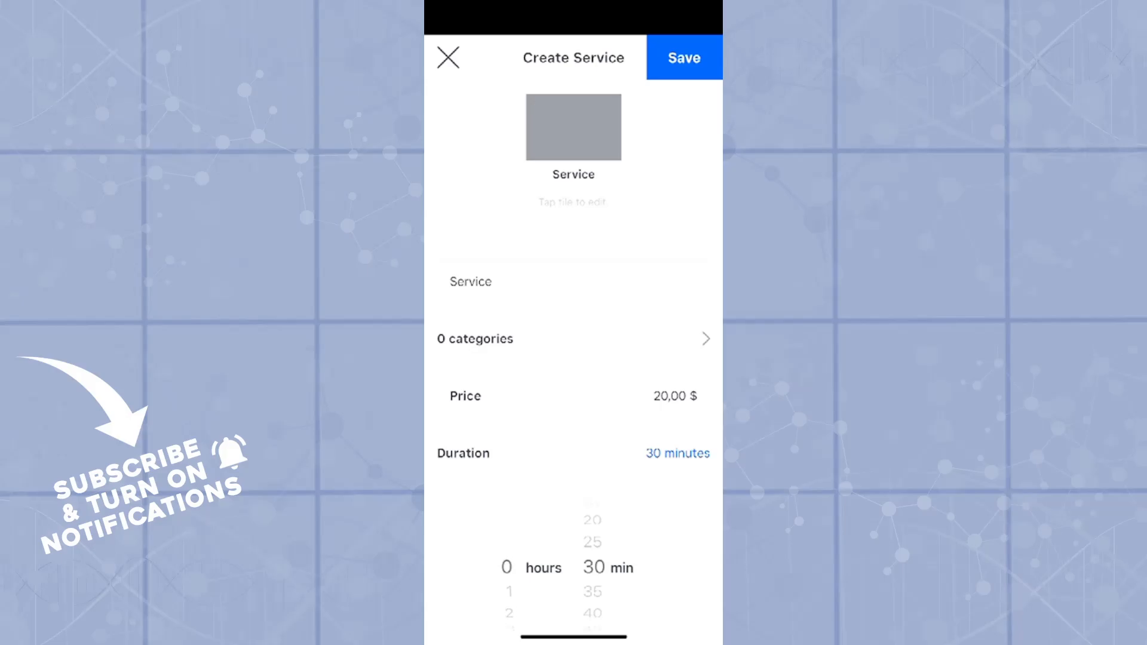
Turn on processing time, splitting the 30 minutes into three 10-minute stages.
{"action": "scroll", "scroll_direction": "down", "scroll_amount": 3}
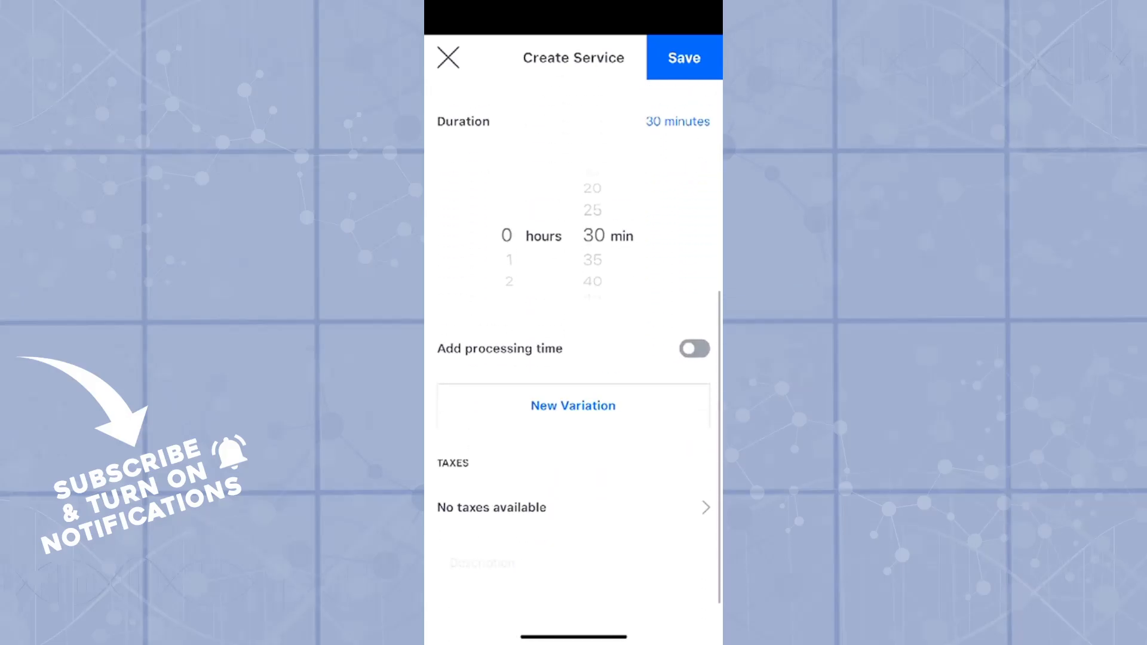
{"action": "left_click", "coordinate": [693, 349]}
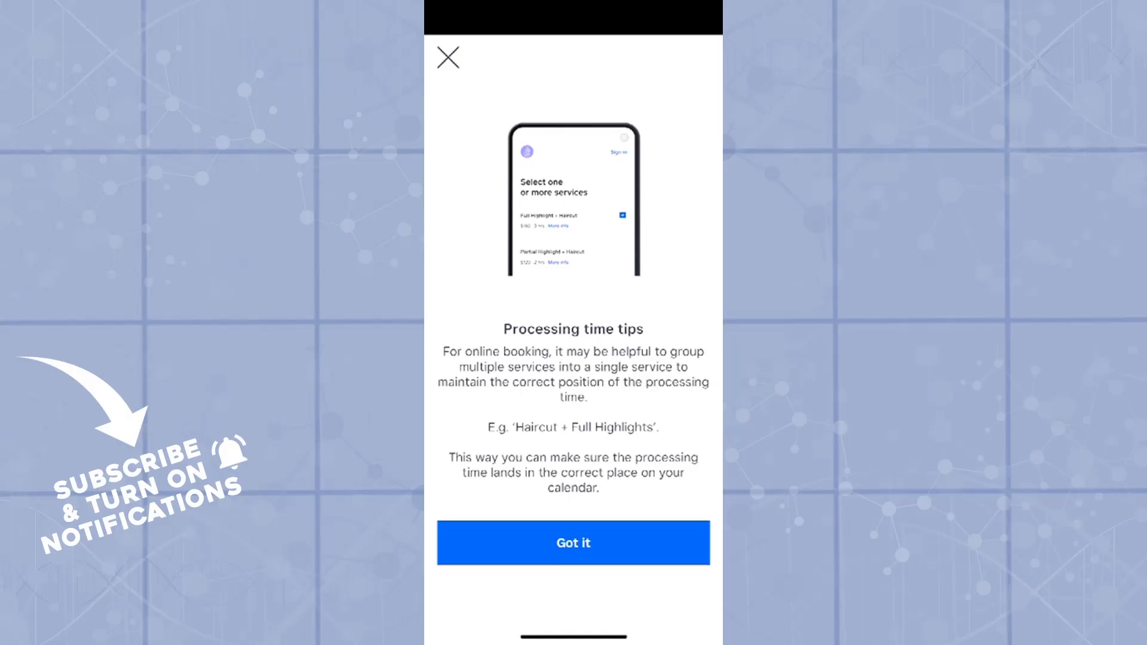
{"action": "left_click", "coordinate": [573, 543]}
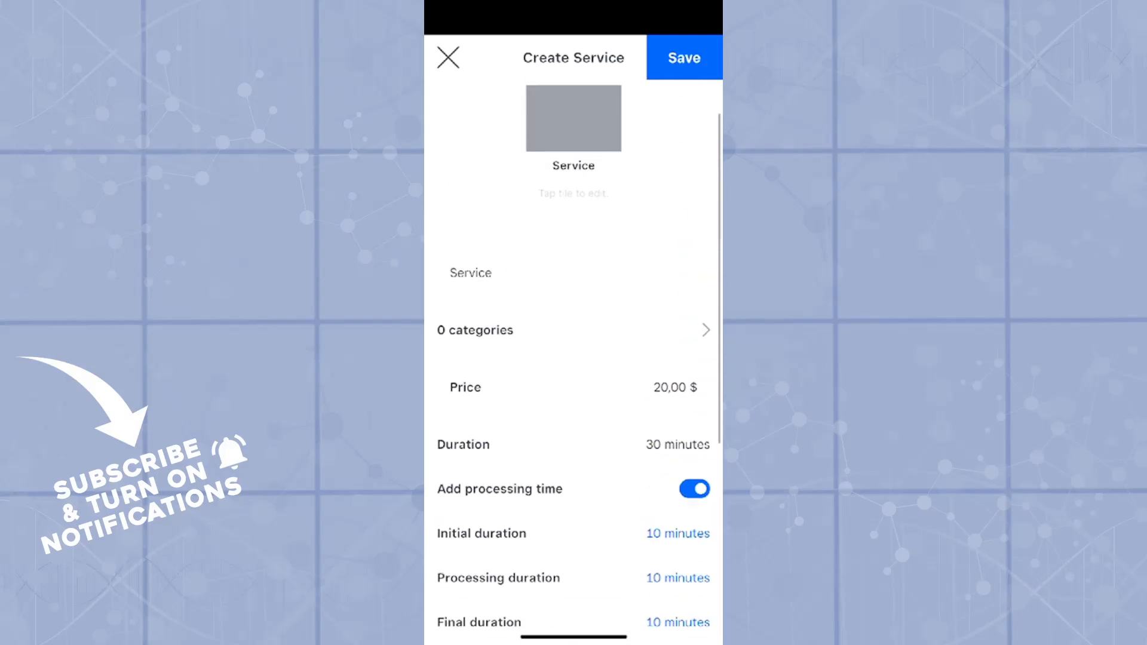
{"action": "scroll", "scroll_direction": "down", "scroll_amount": 3}
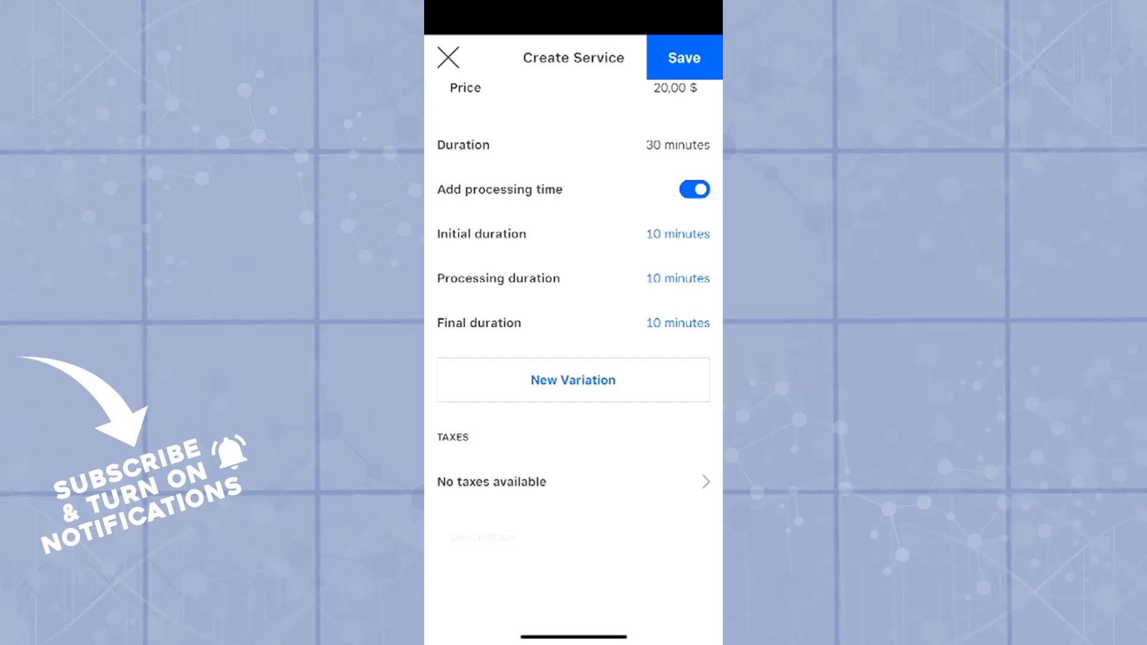
{"action": "left_click", "coordinate": [572, 380]}
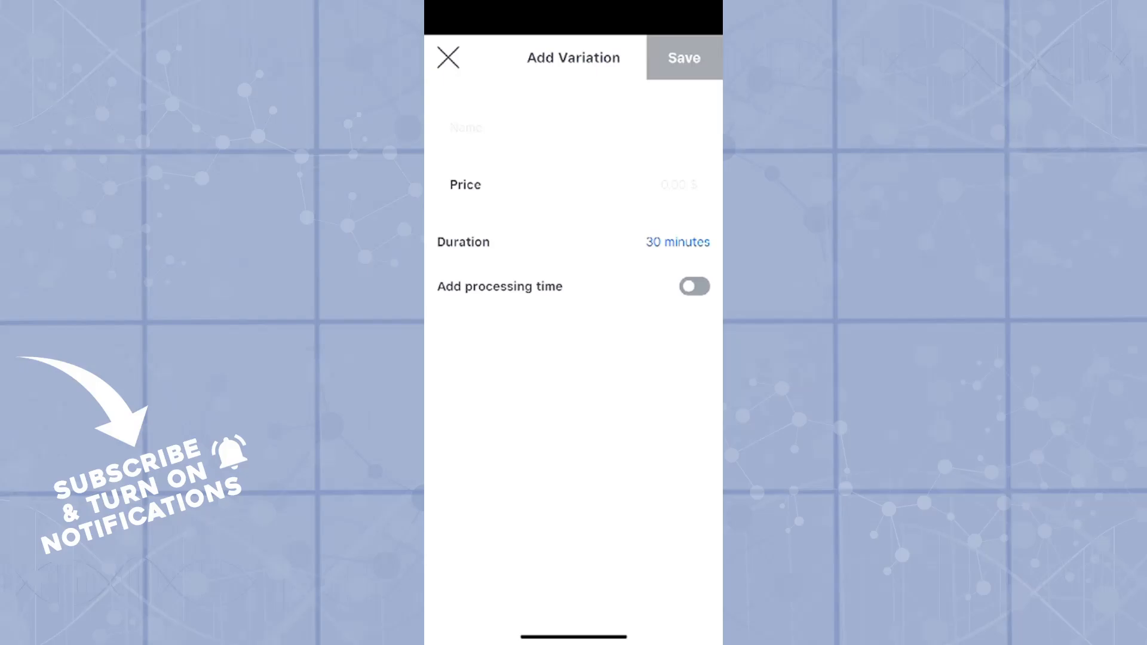
{"action": "left_click", "coordinate": [447, 57]}
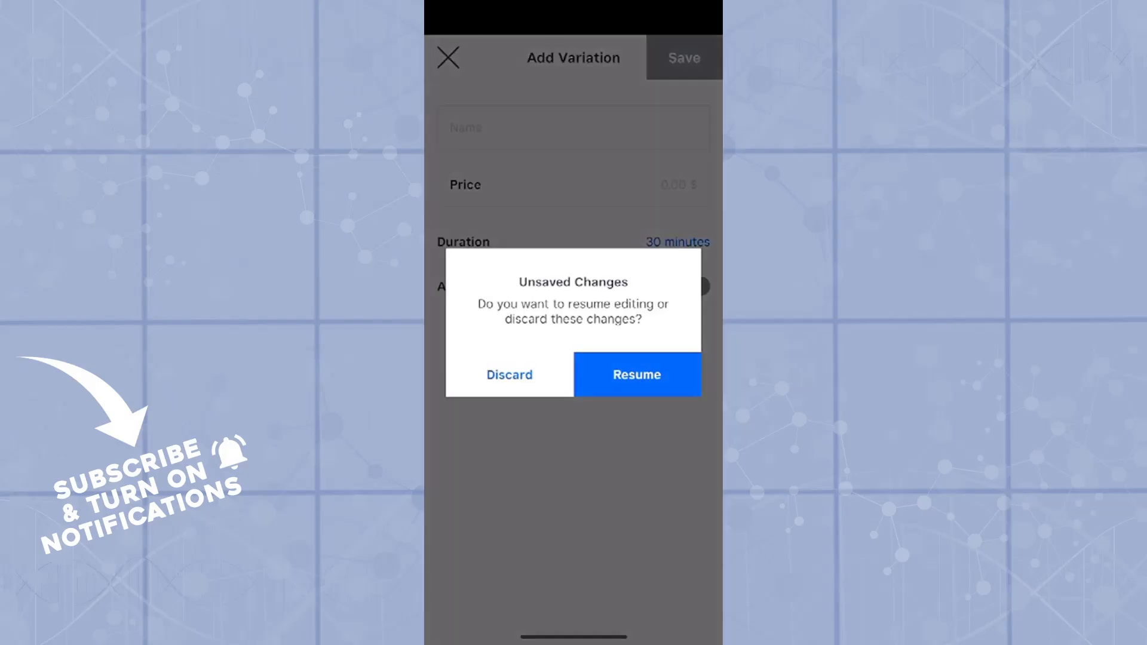
{"action": "left_click", "coordinate": [509, 374]}
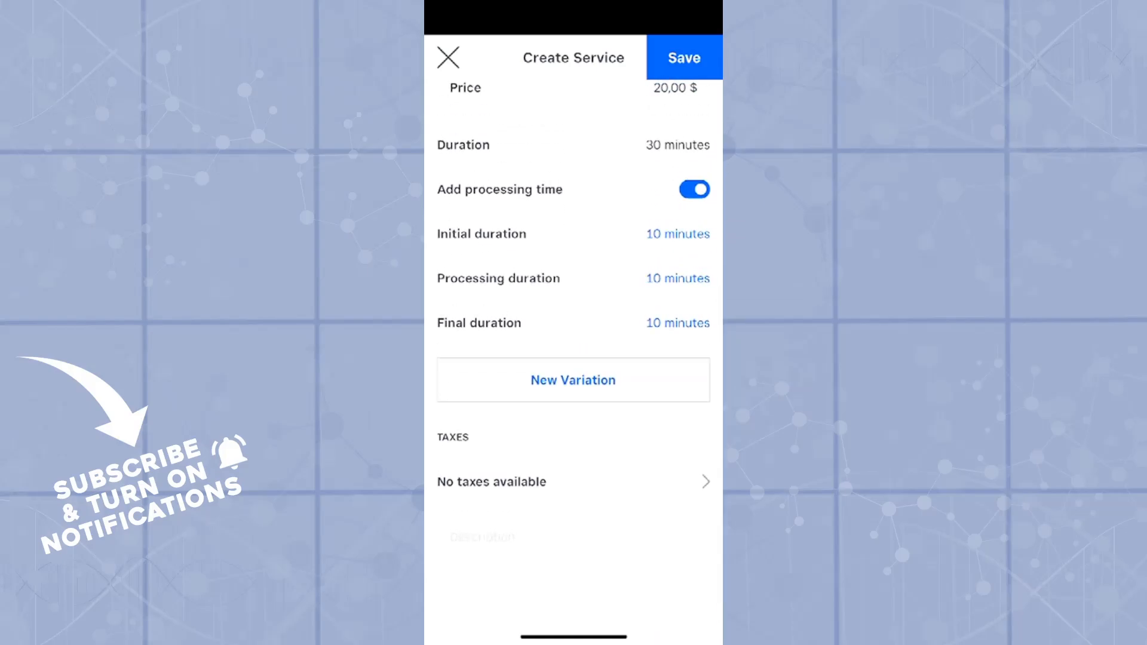
Save the new service so it appears in the Services list.
{"action": "scroll", "scroll_direction": "down", "scroll_amount": 3}
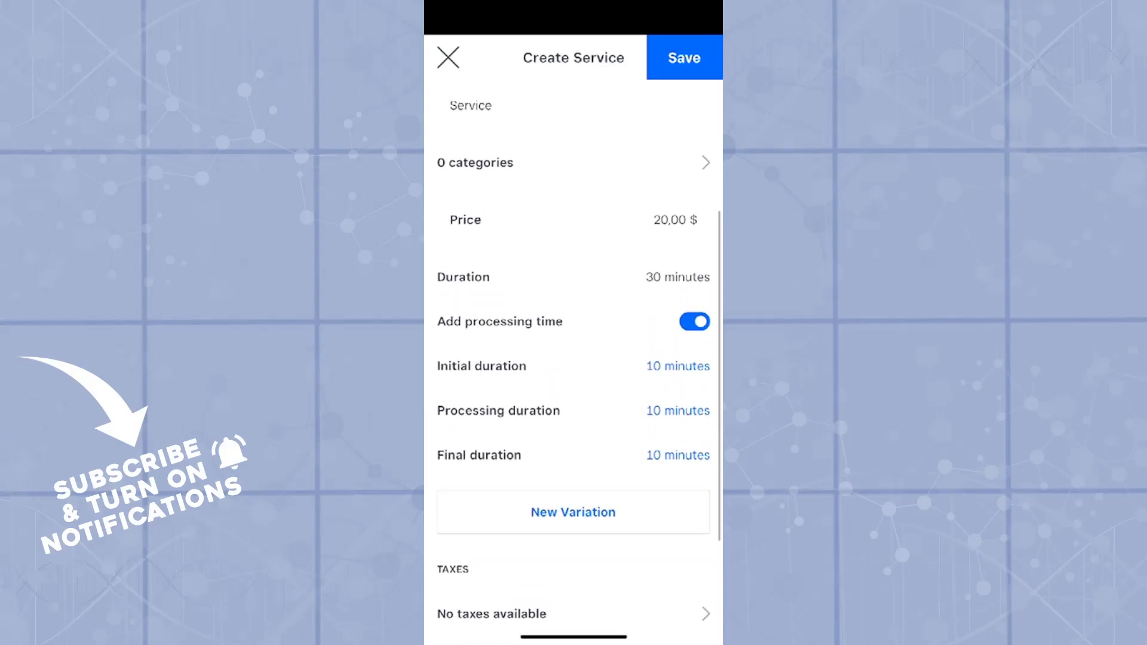
{"action": "scroll", "scroll_direction": "down", "scroll_amount": 3}
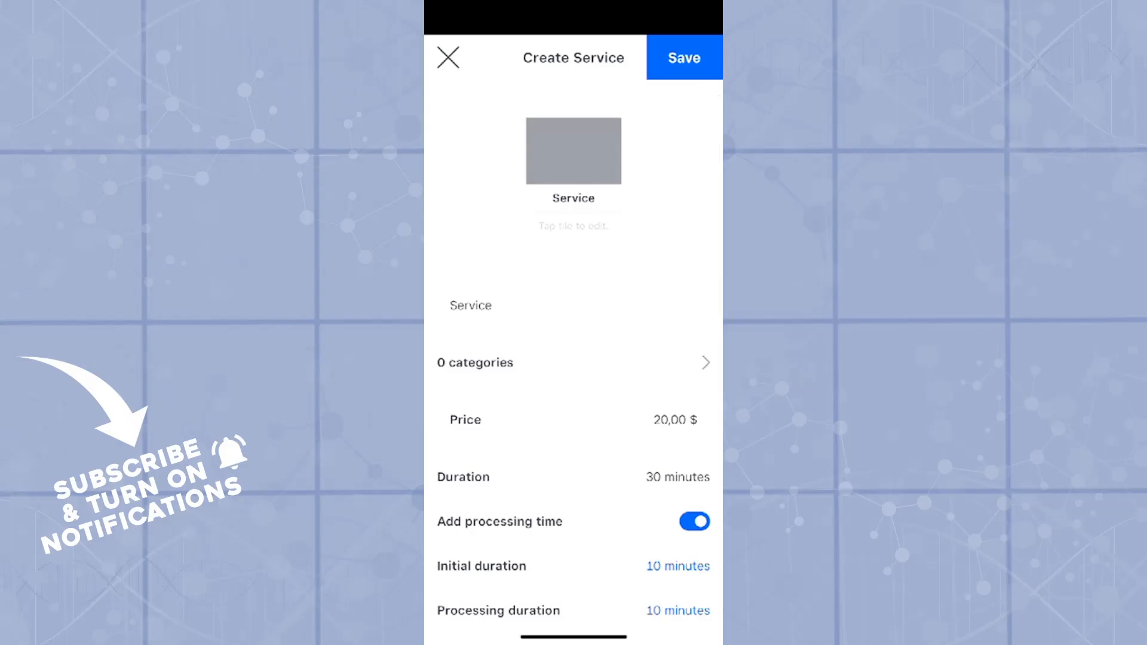
{"action": "scroll", "scroll_direction": "up", "scroll_amount": 3}
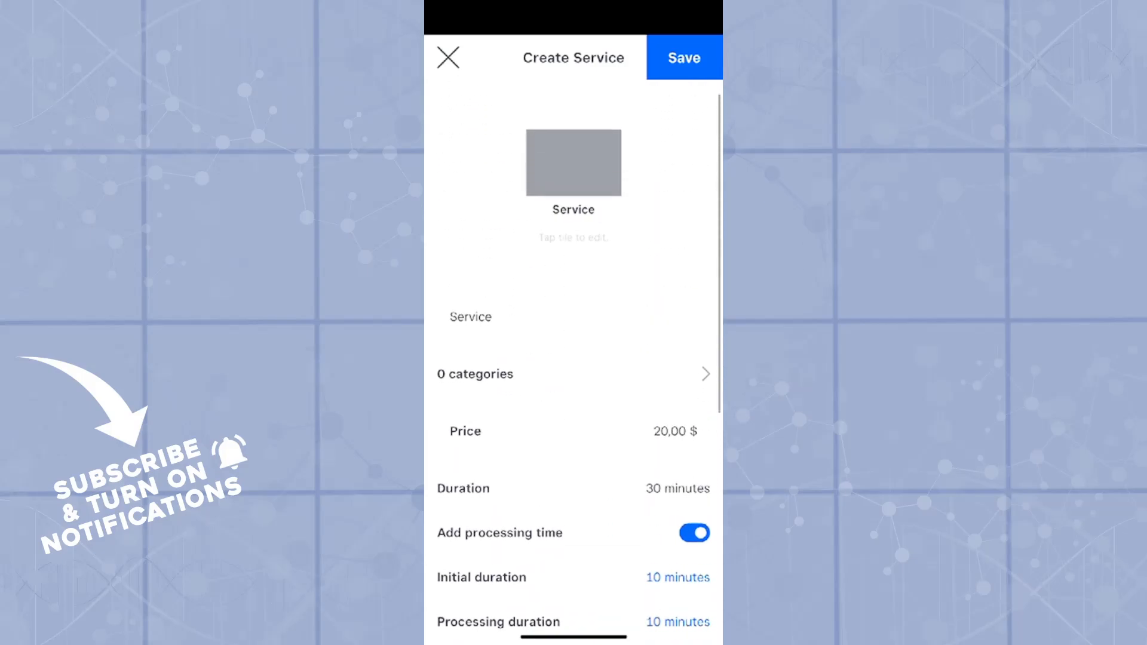
{"action": "scroll", "scroll_direction": "up", "scroll_amount": 3}
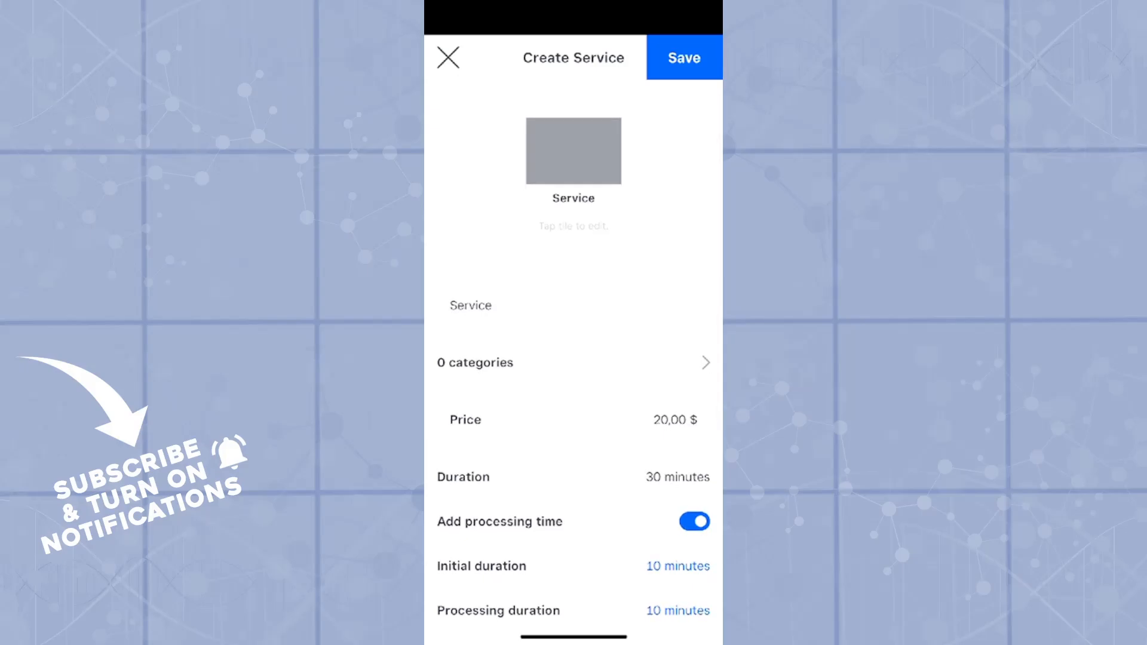
{"action": "left_click", "coordinate": [683, 57]}
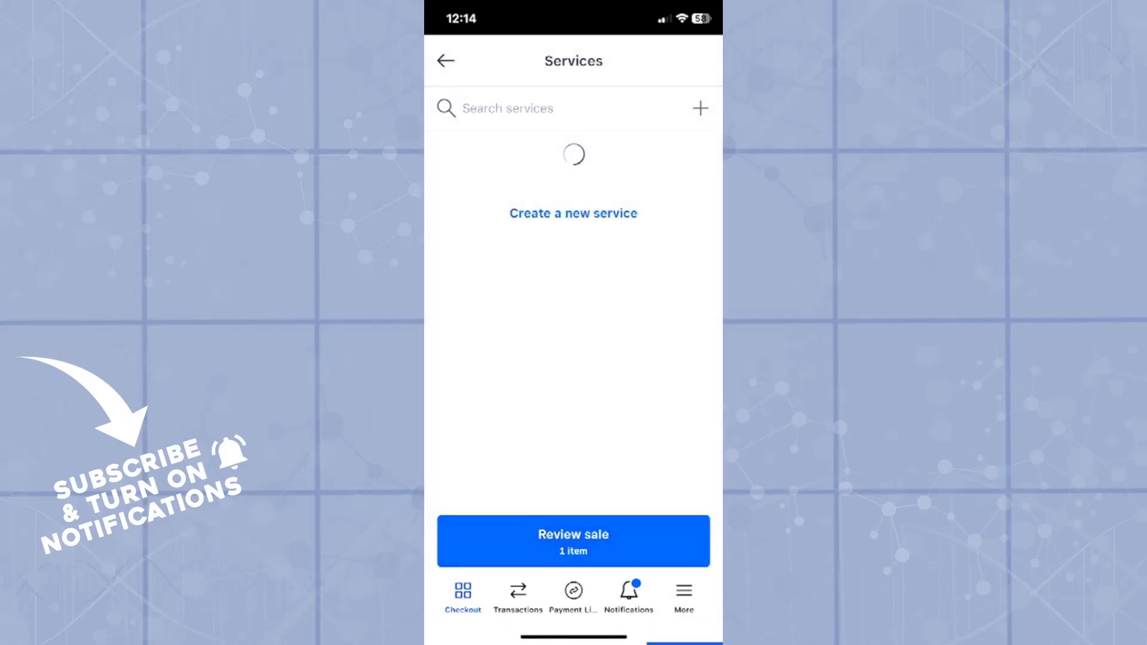